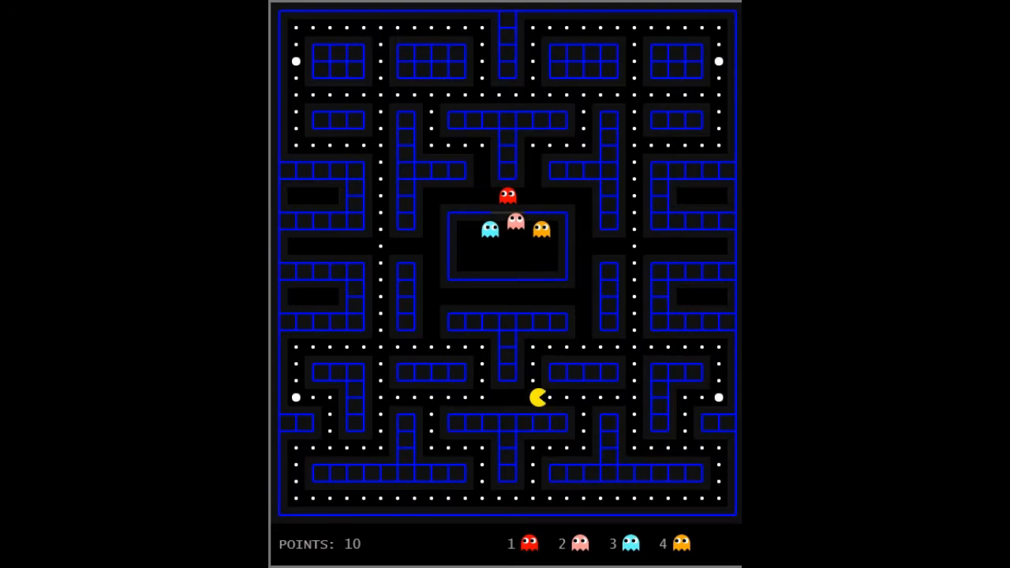
Steer Pac-Man through the maze to win at 380 points, then replay
key(Down)
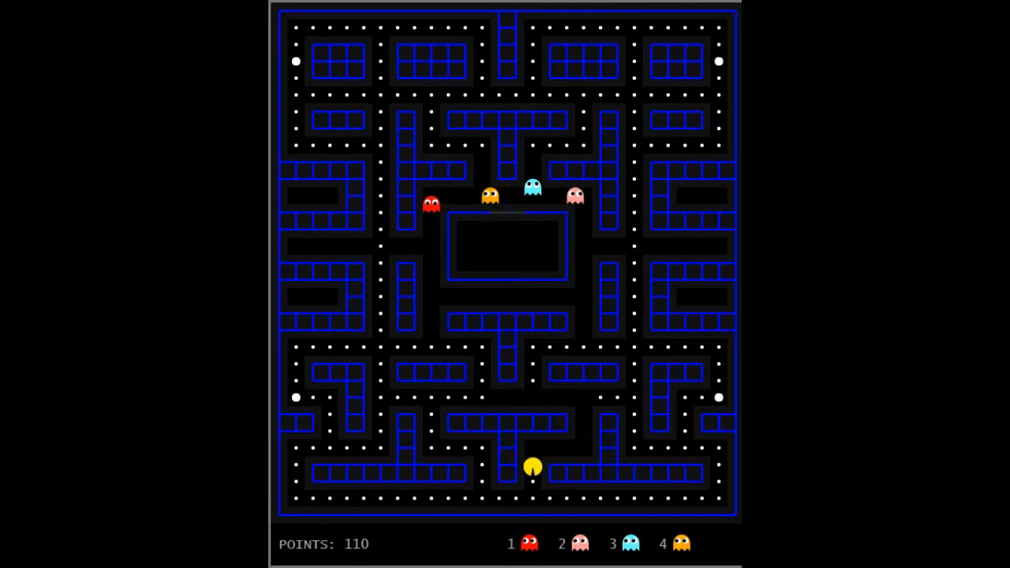
key(Left)
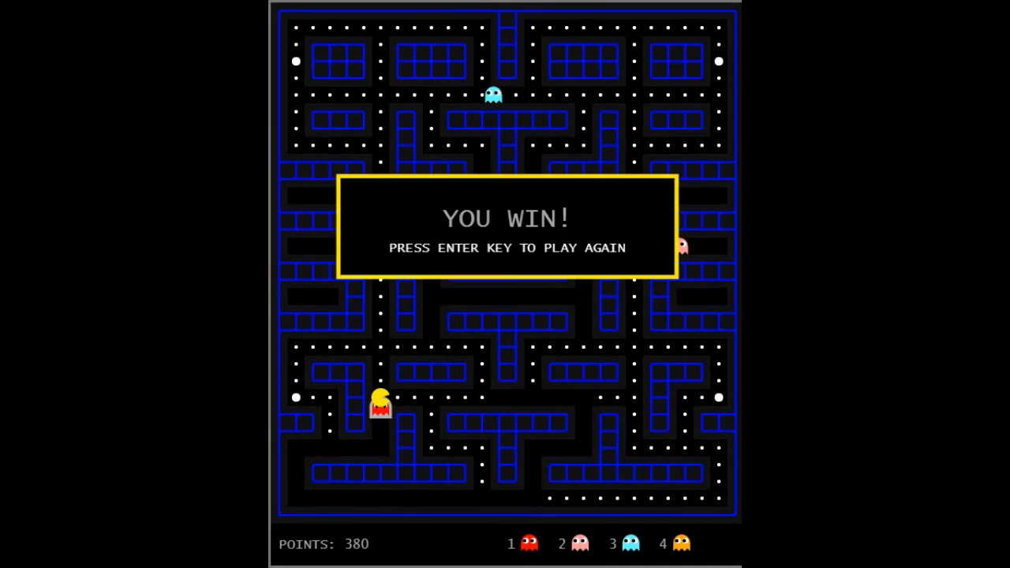
key(Enter)
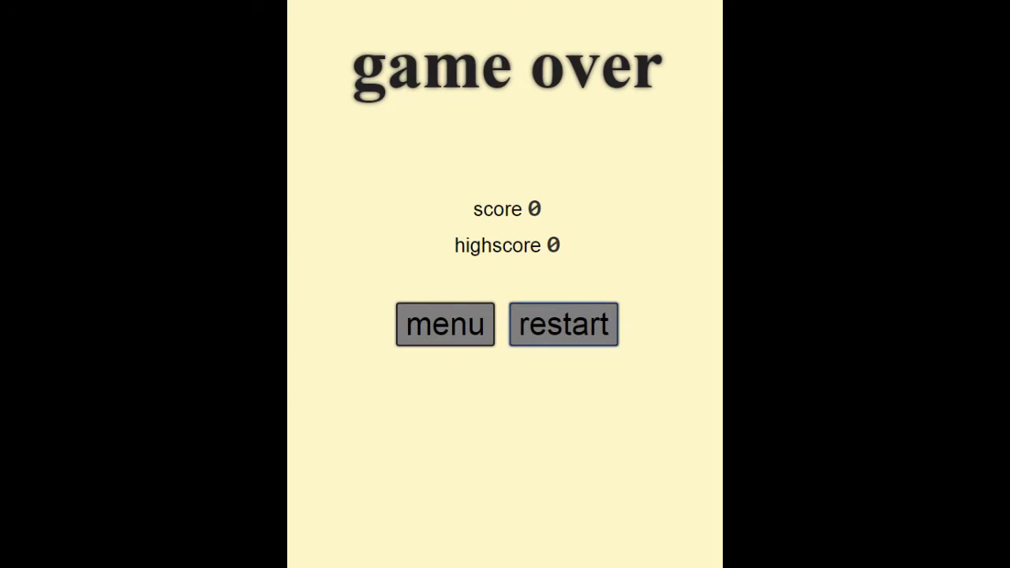
Restart BHB from the game over screen showing score 0 and highscore 0
click(562, 323)
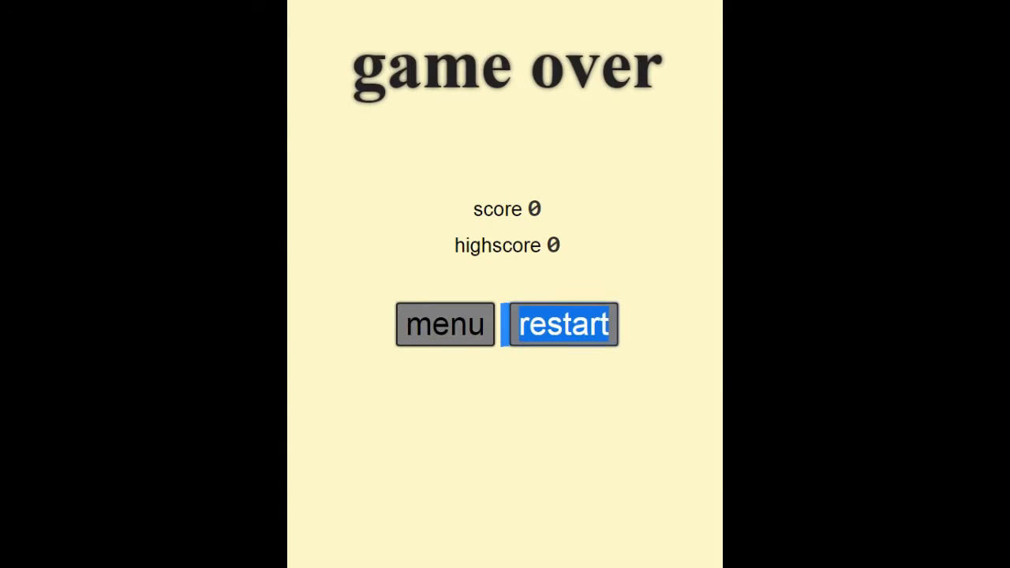
click(560, 323)
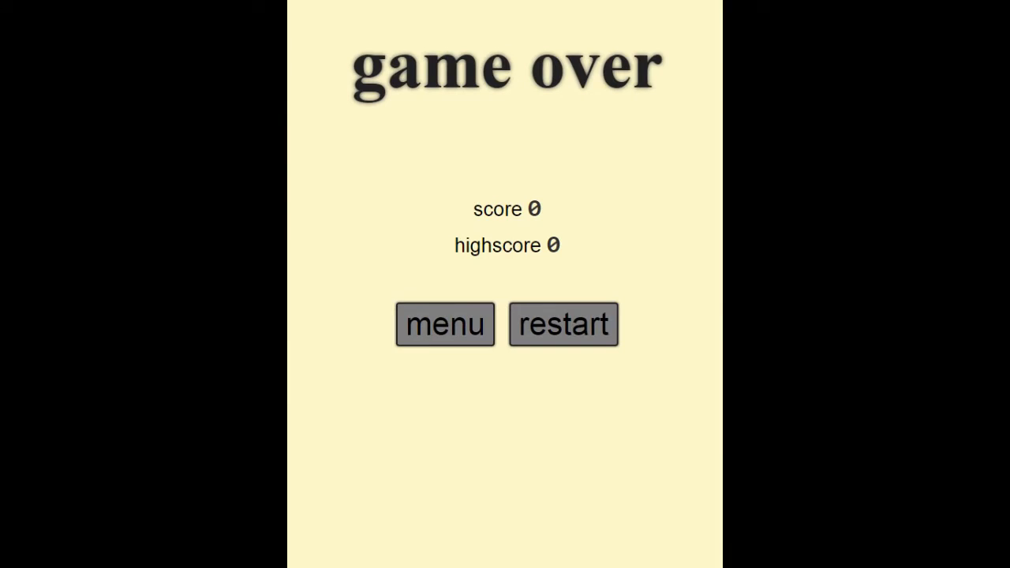
click(445, 323)
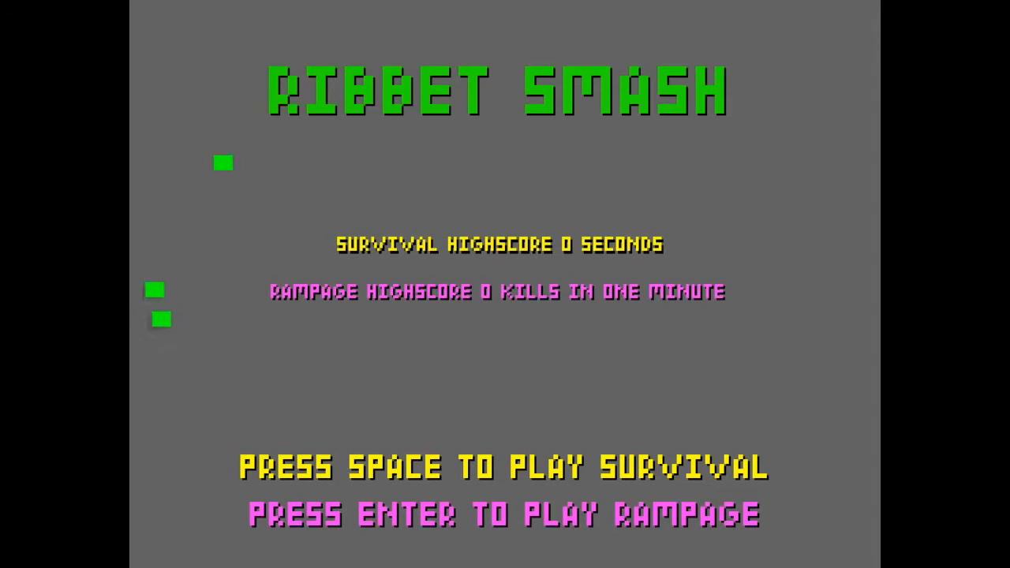
Launch a Rampage run from the Ribbit Smash title screen
key(enter)
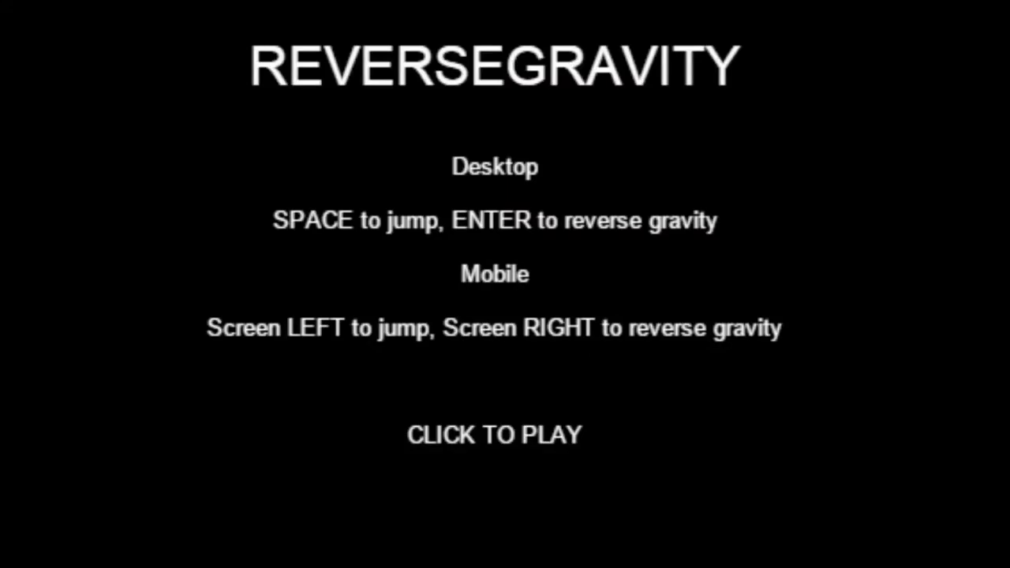
Play a Reverse Gravity run to 1372 m, then start again after Game Over
click(494, 434)
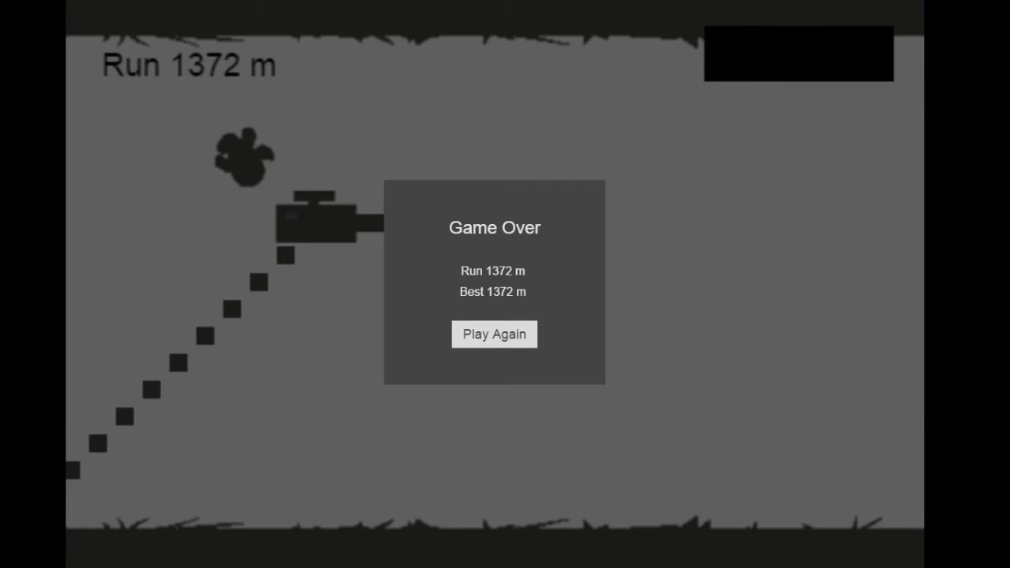
click(494, 334)
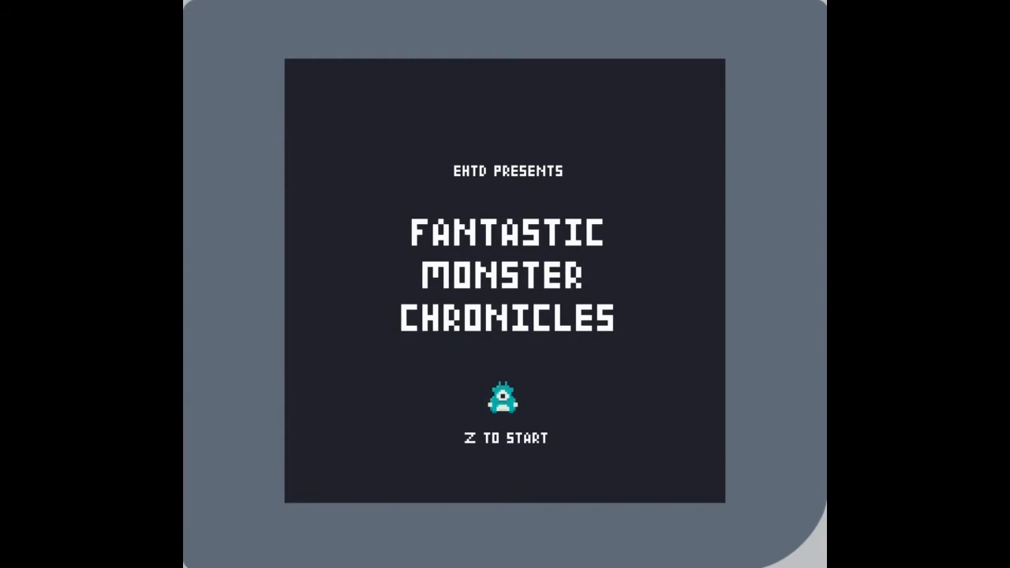
Start Fantastic Monster Chronicles and begin Chapter 1 past the story screen
key(z)
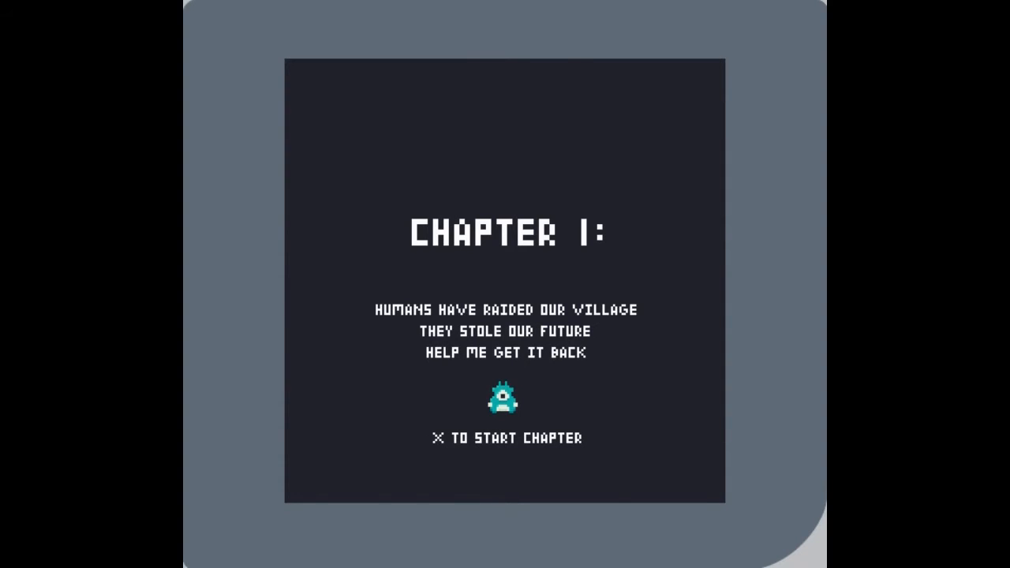
key(x)
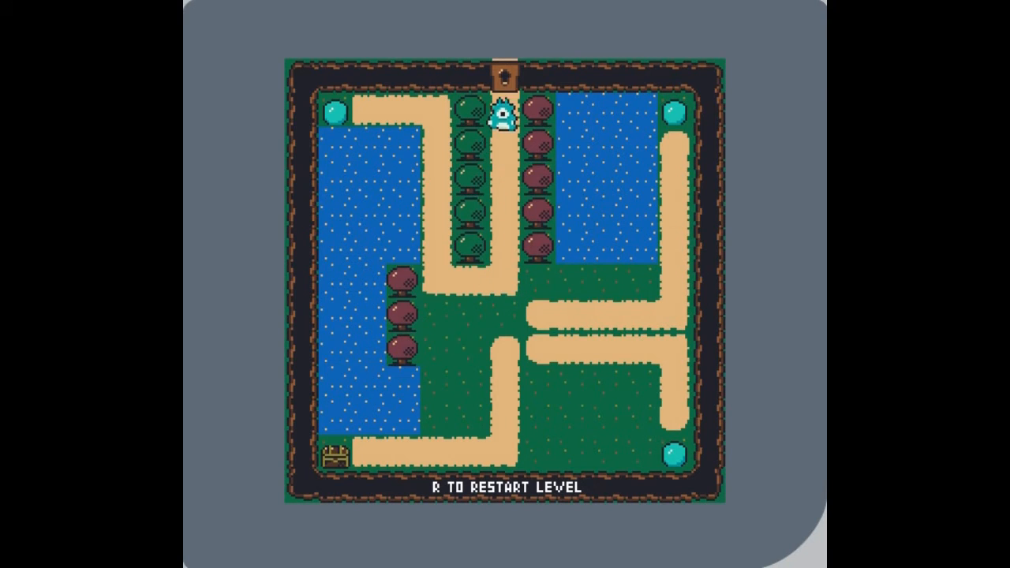
Guide the monster down the central and top paths of the Chapter 1 level
key(Down)
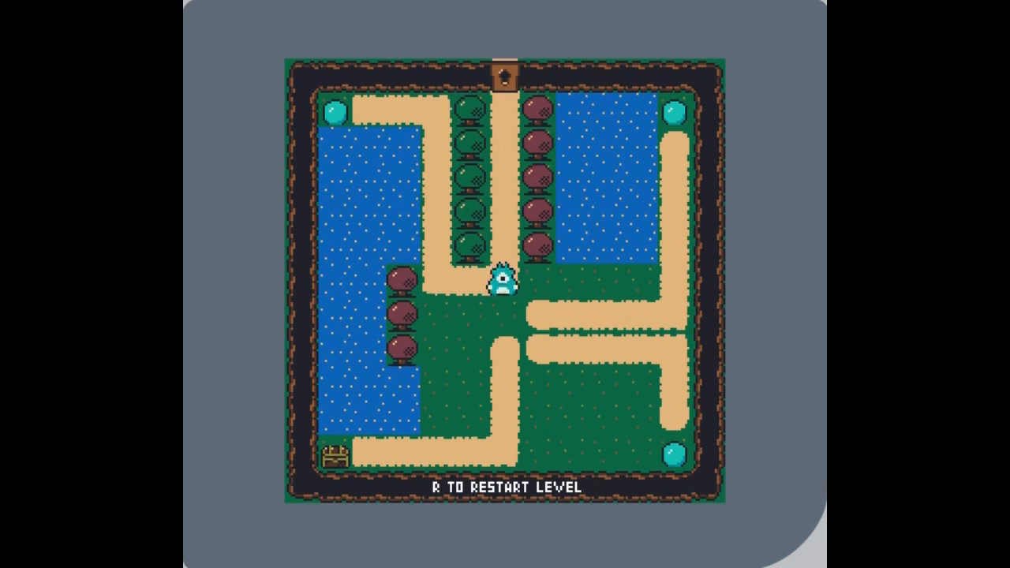
key(Down)
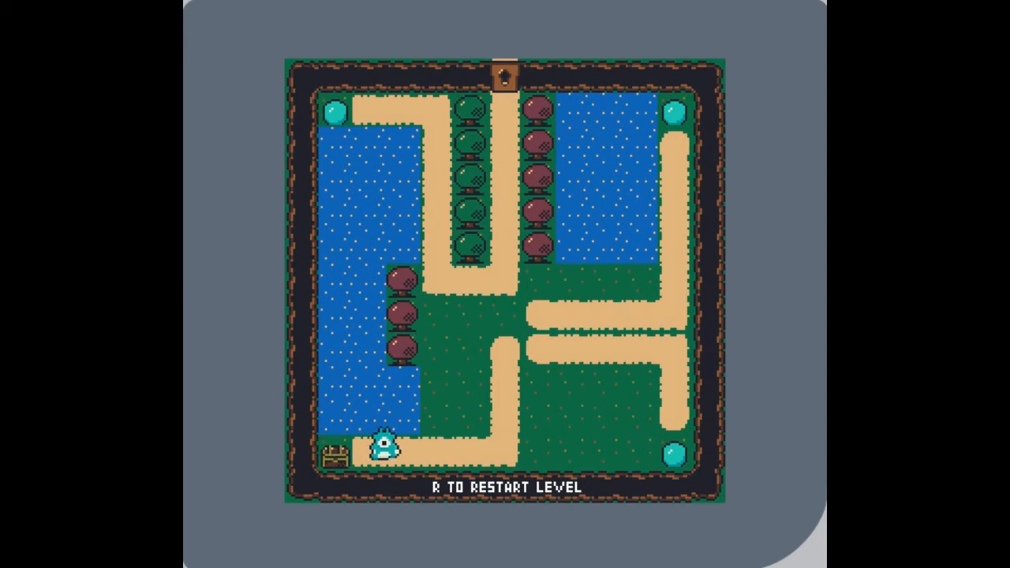
key(Up)
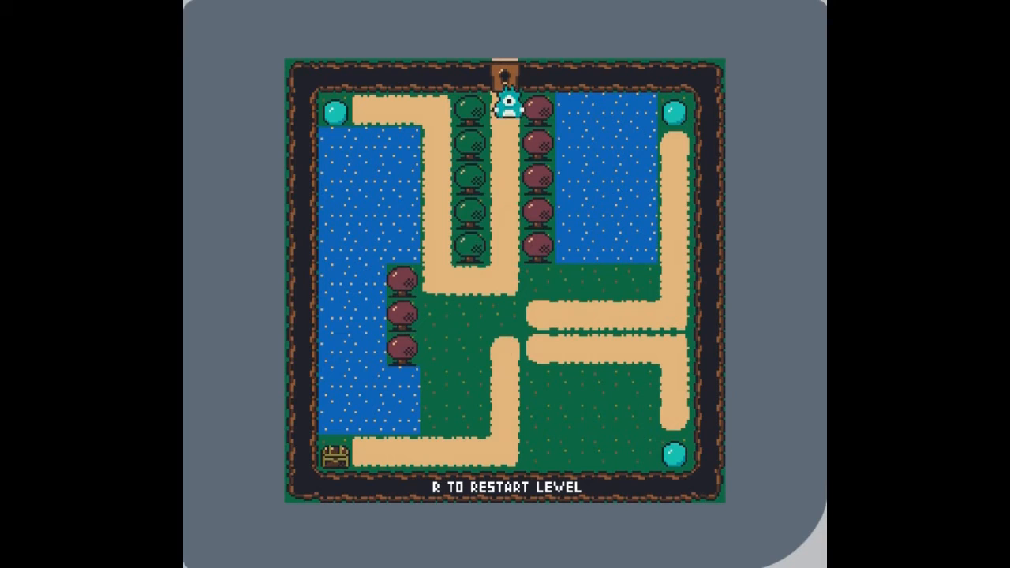
key(Down)
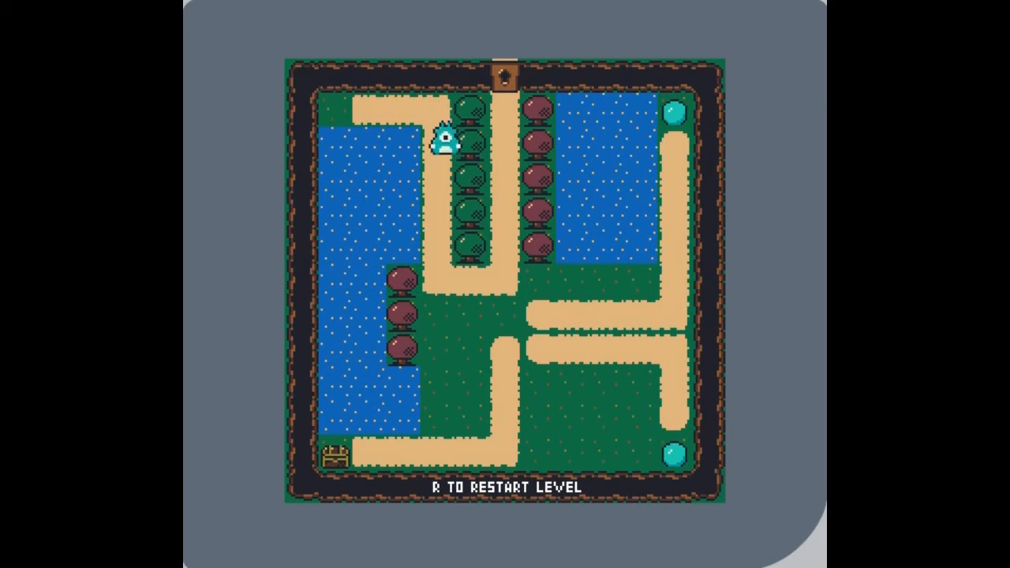
key(Down)
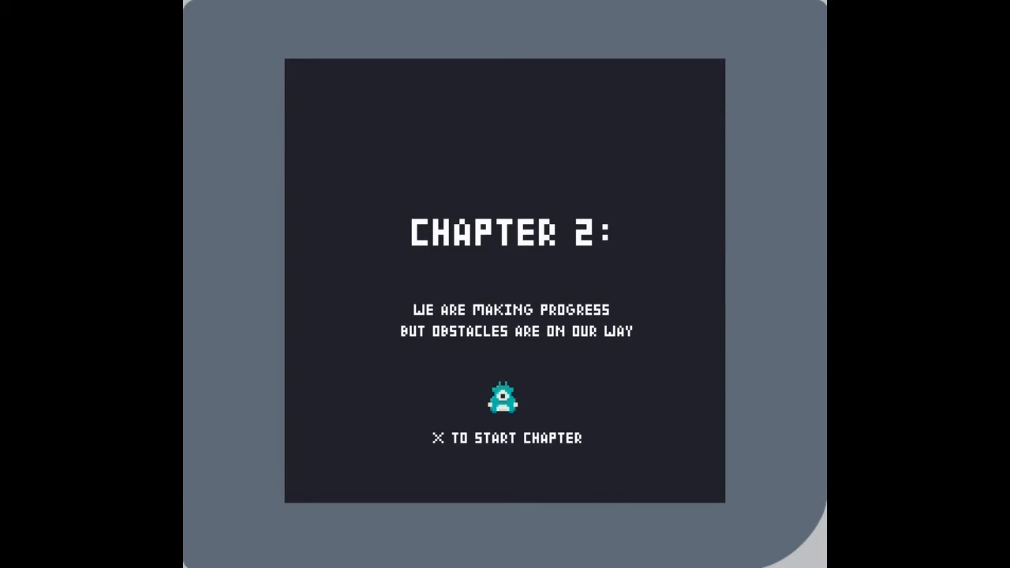
Begin Chapter 2 and steer the monster through the forest level to the exit
key(x)
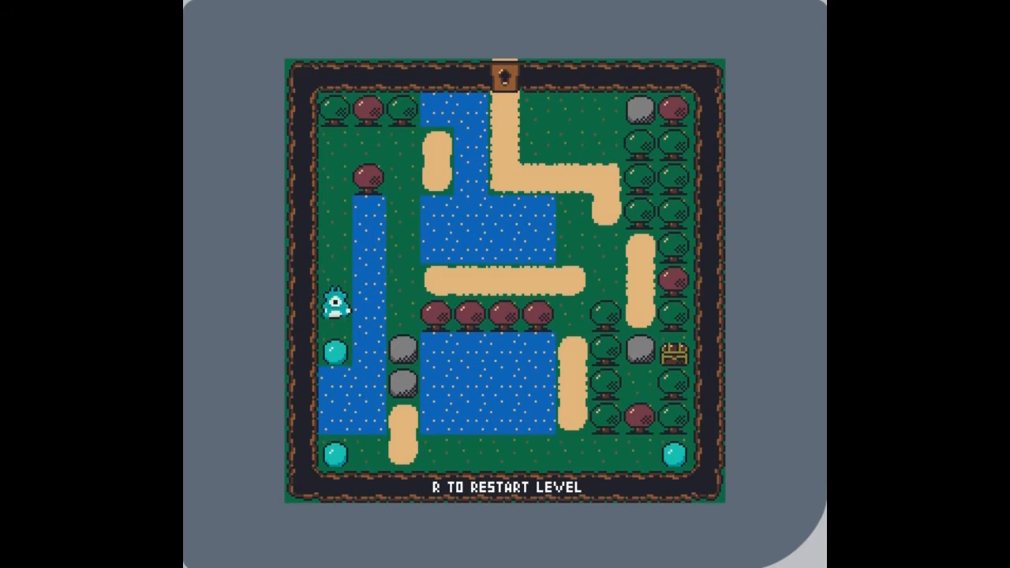
key(Up)
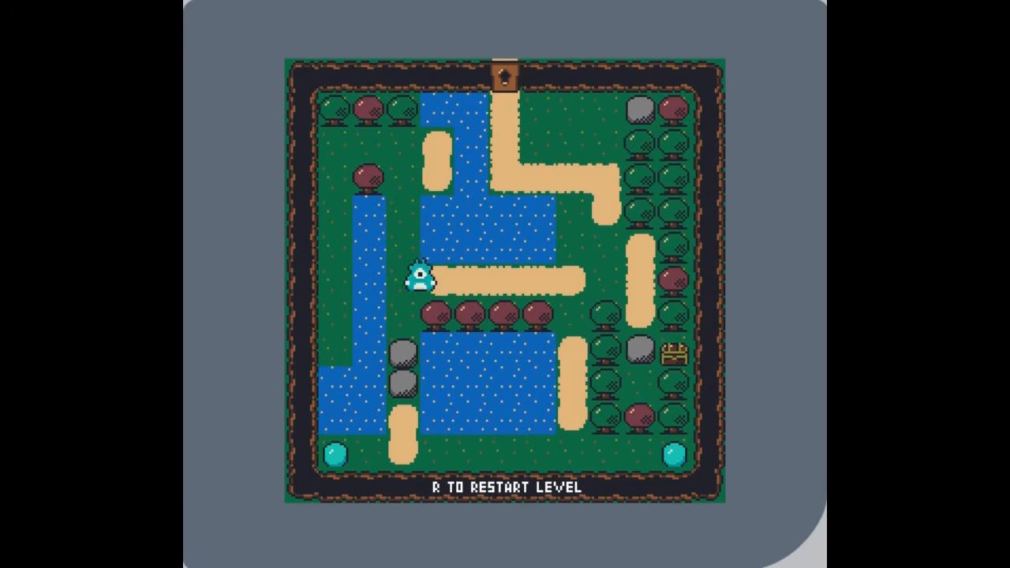
key(Right)
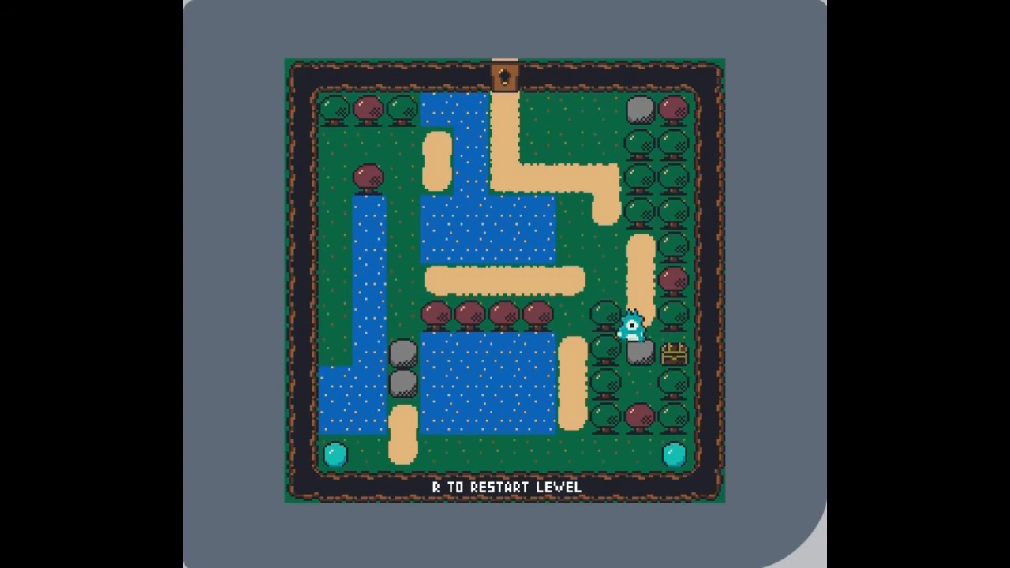
key(Up)
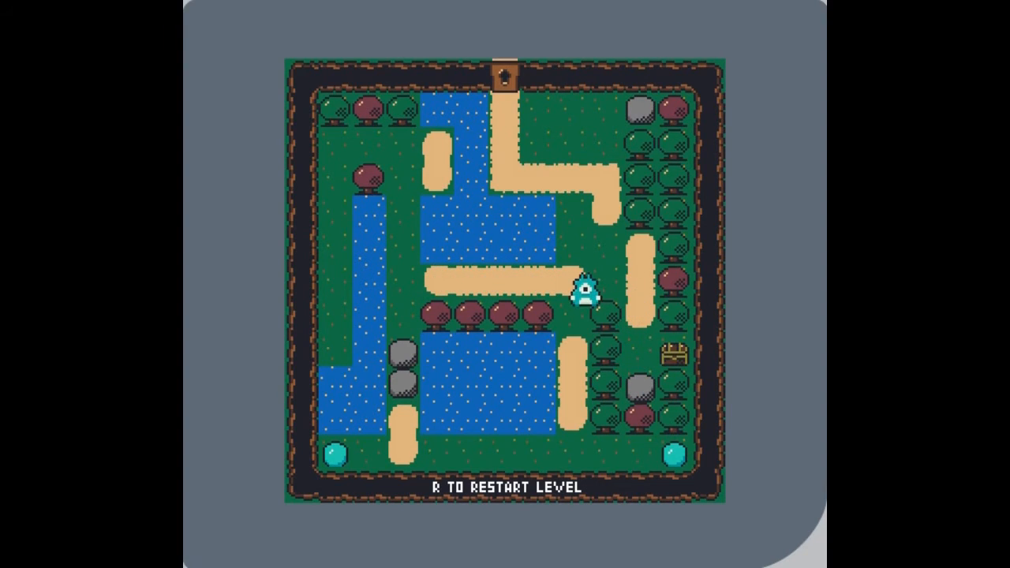
key(Down)
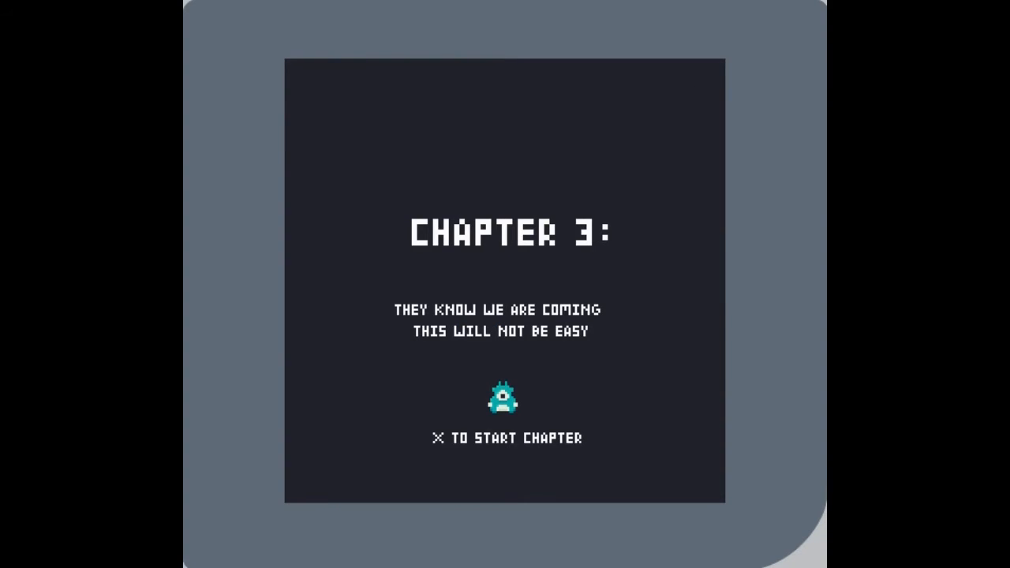
Start Chapter 3 from its story screen
key(x)
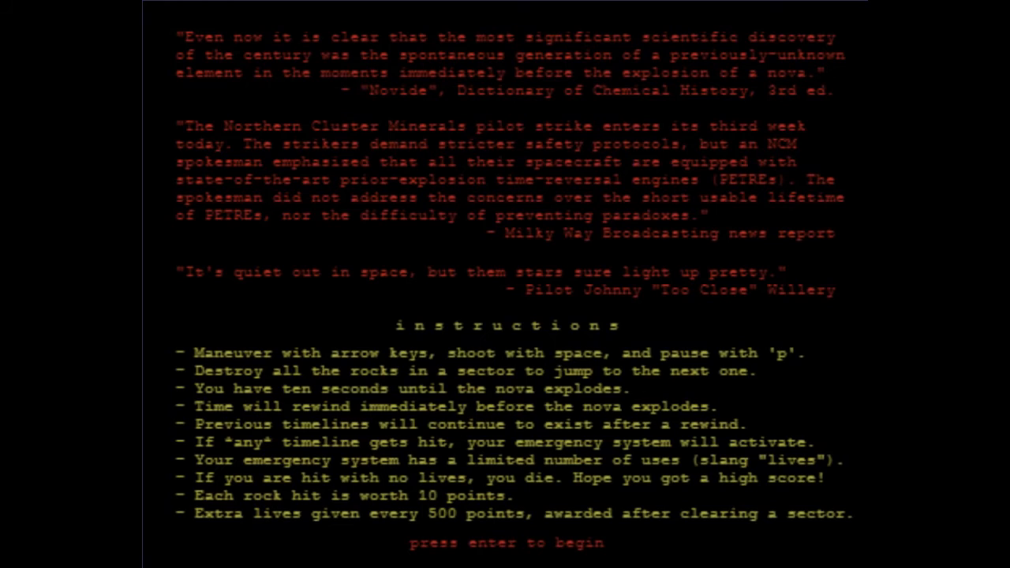
key(enter)
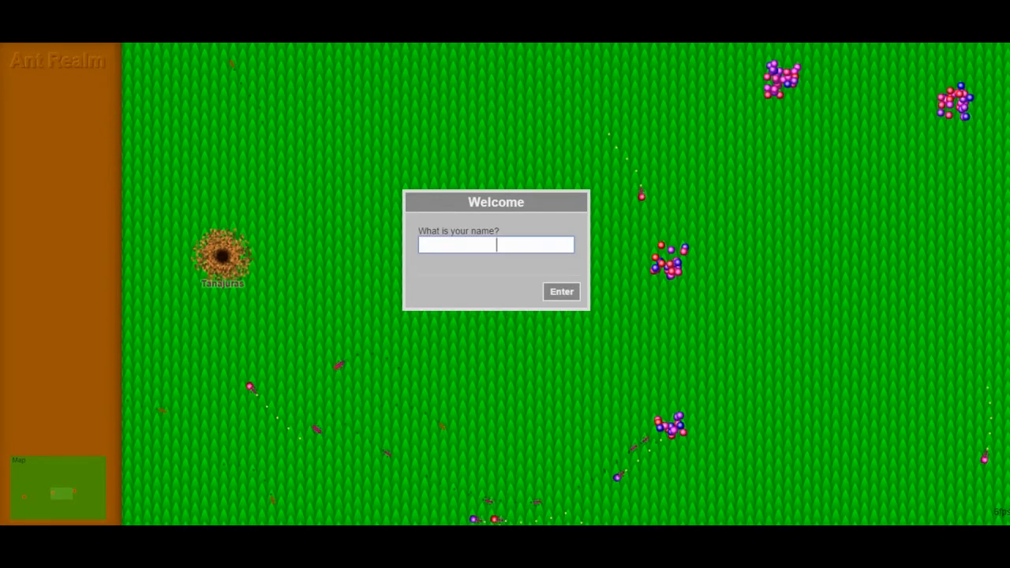
Enter the player name Jupiter and submit it
text(Jup)
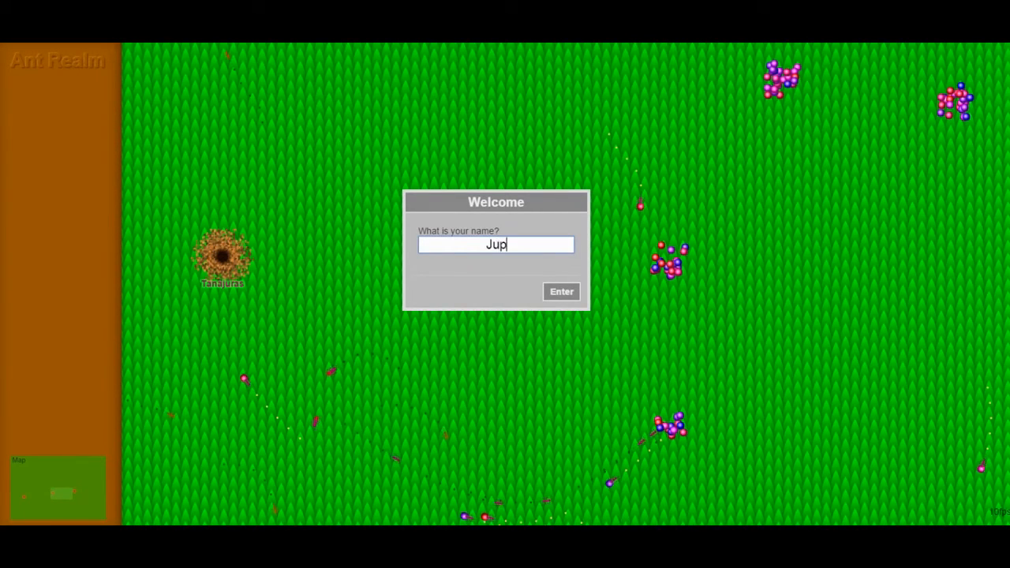
text(iter)
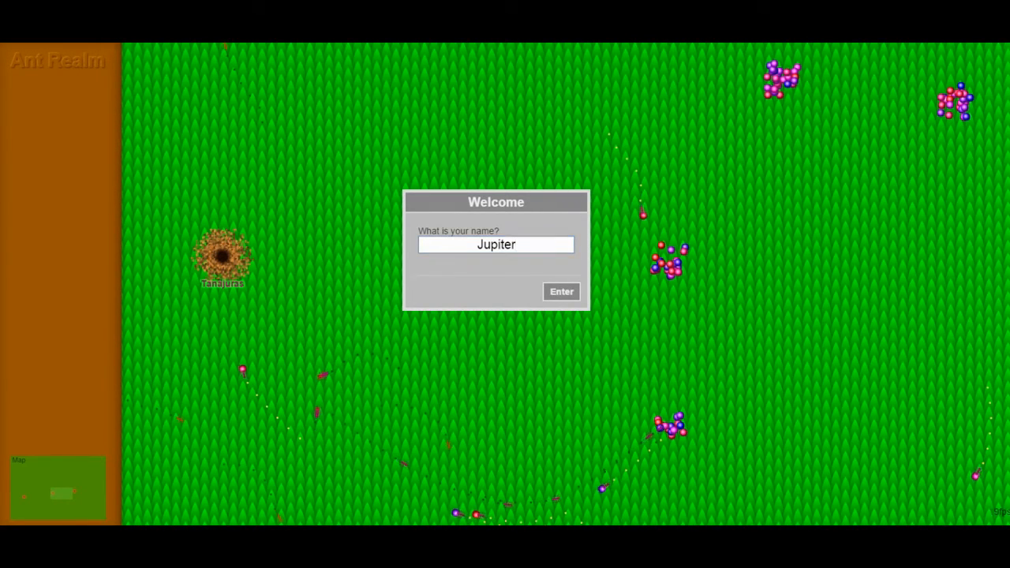
click(562, 291)
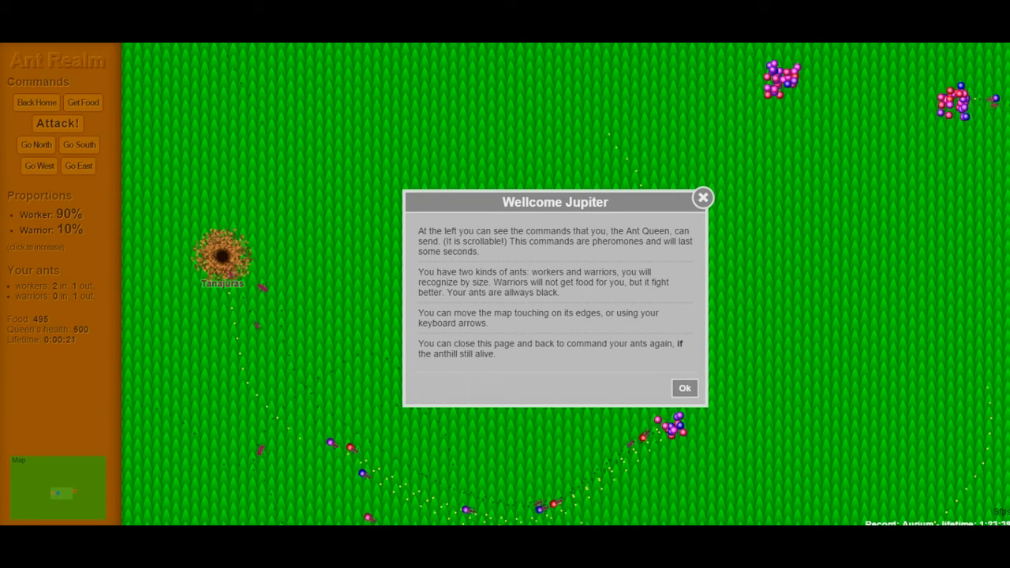
Dismiss the welcome dialog and order the colony's ants to Get Food
click(685, 388)
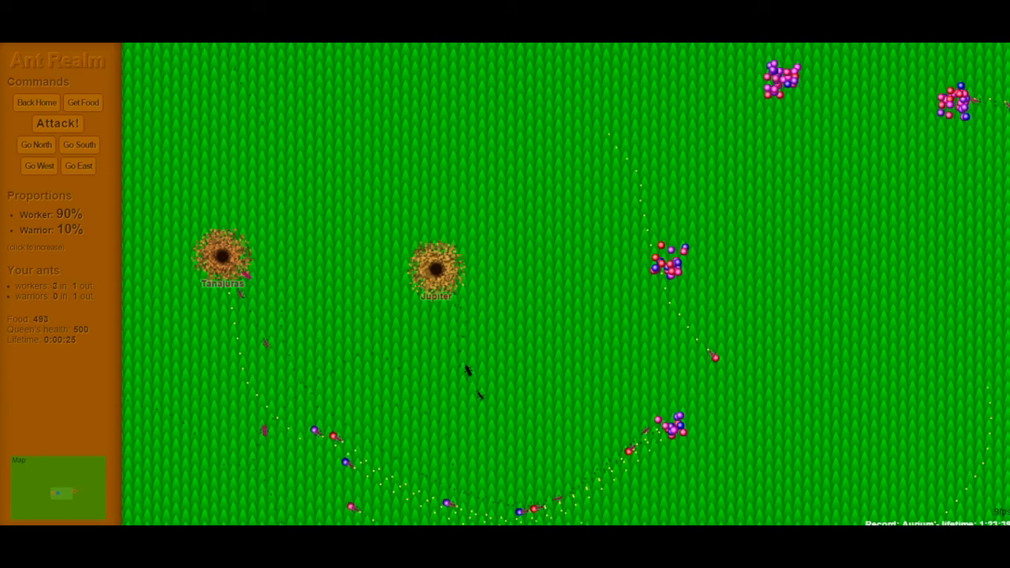
click(57, 123)
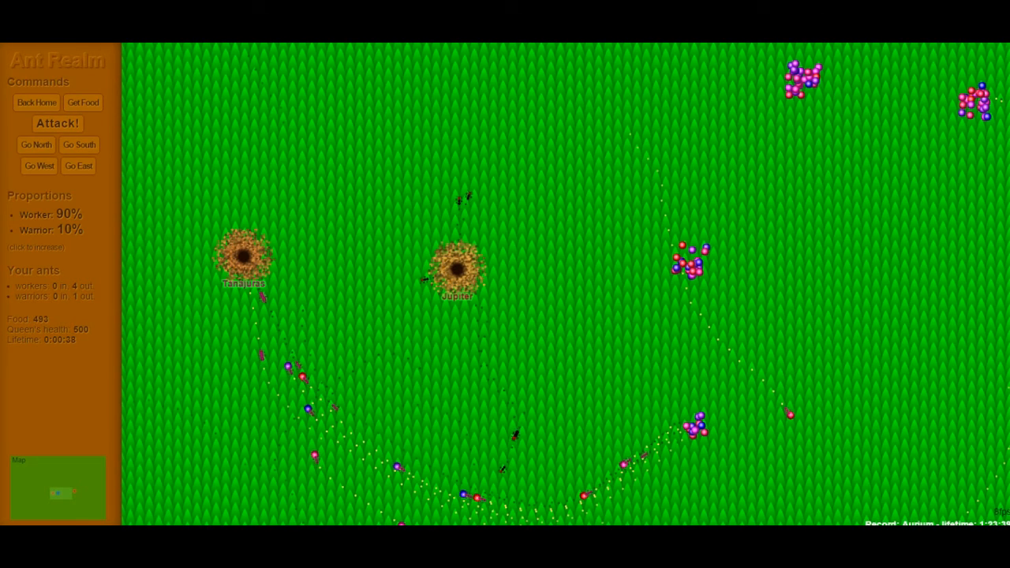
click(82, 103)
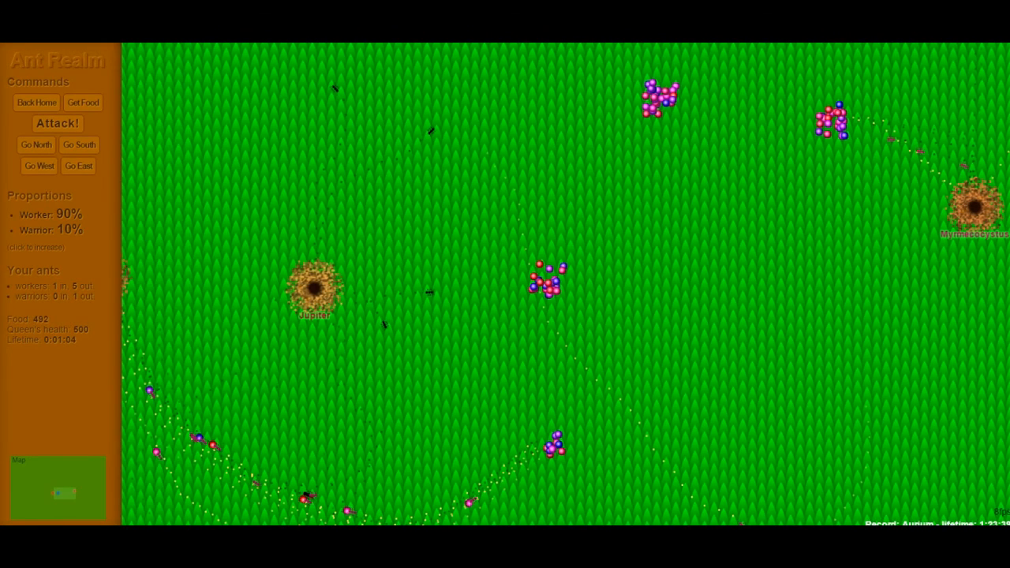
click(82, 102)
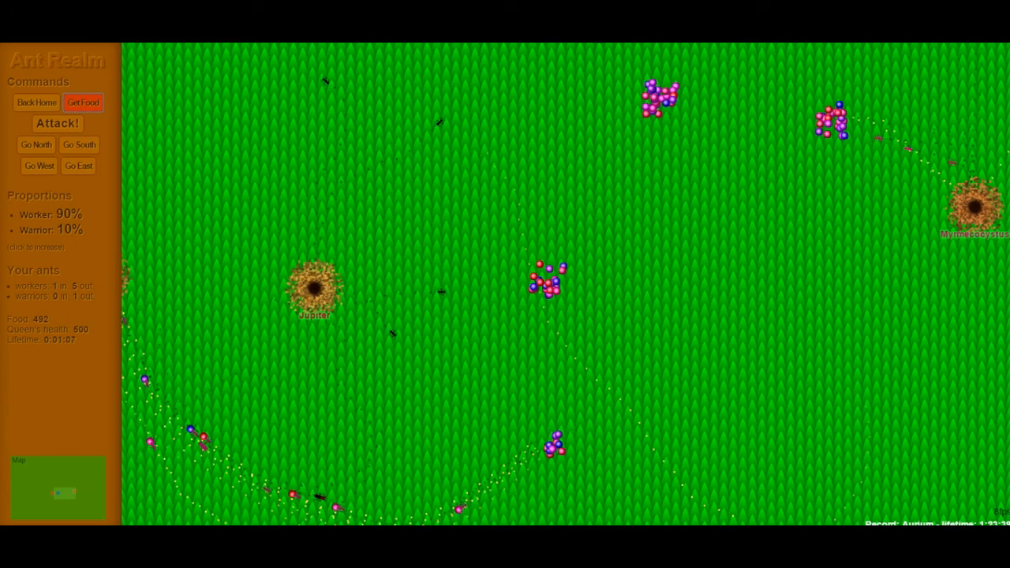